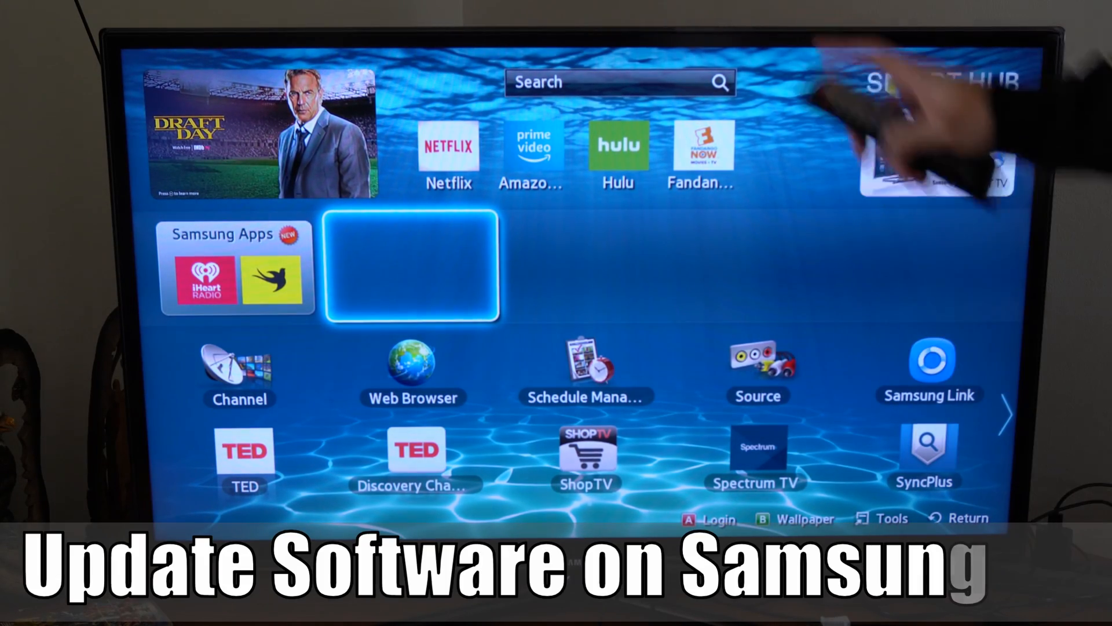
pyautogui.moveTo(887, 107)
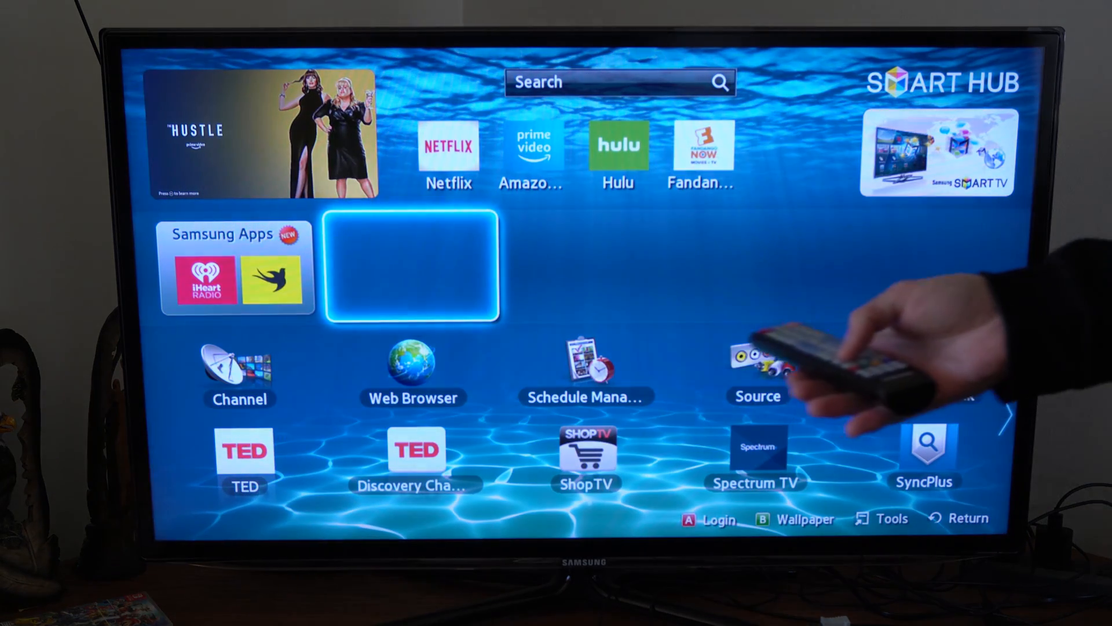
pyautogui.moveTo(745, 376)
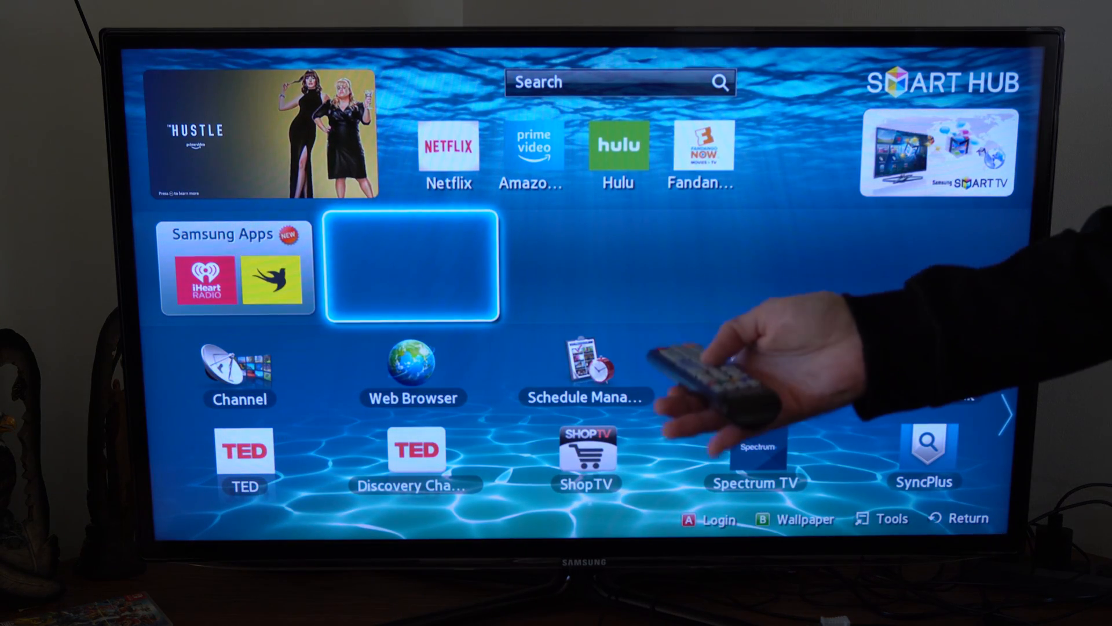